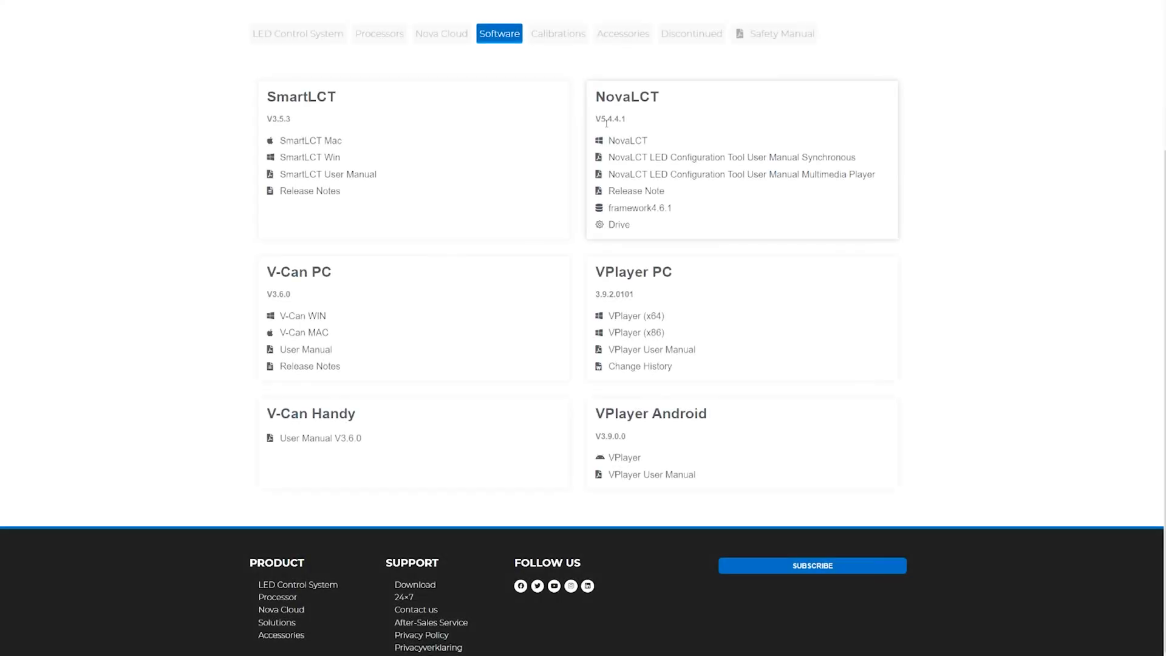
# Step: Bring up the context menu on the NovaLCT download link to save it
pyautogui.rightClick(628, 140)
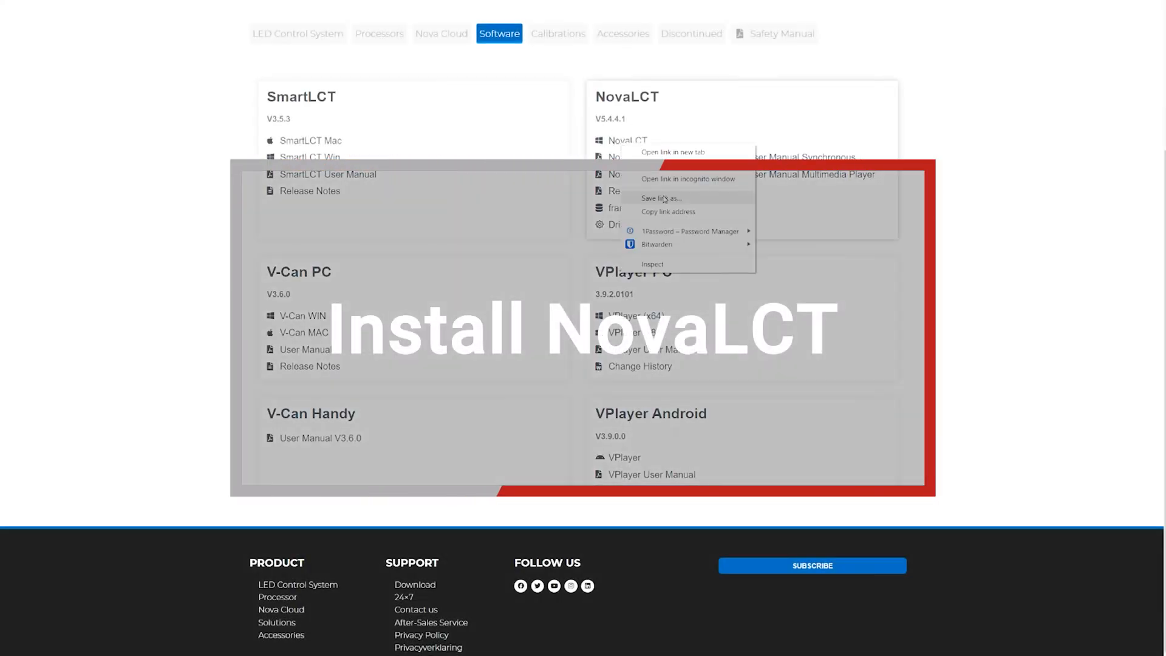
pyautogui.click(664, 198)
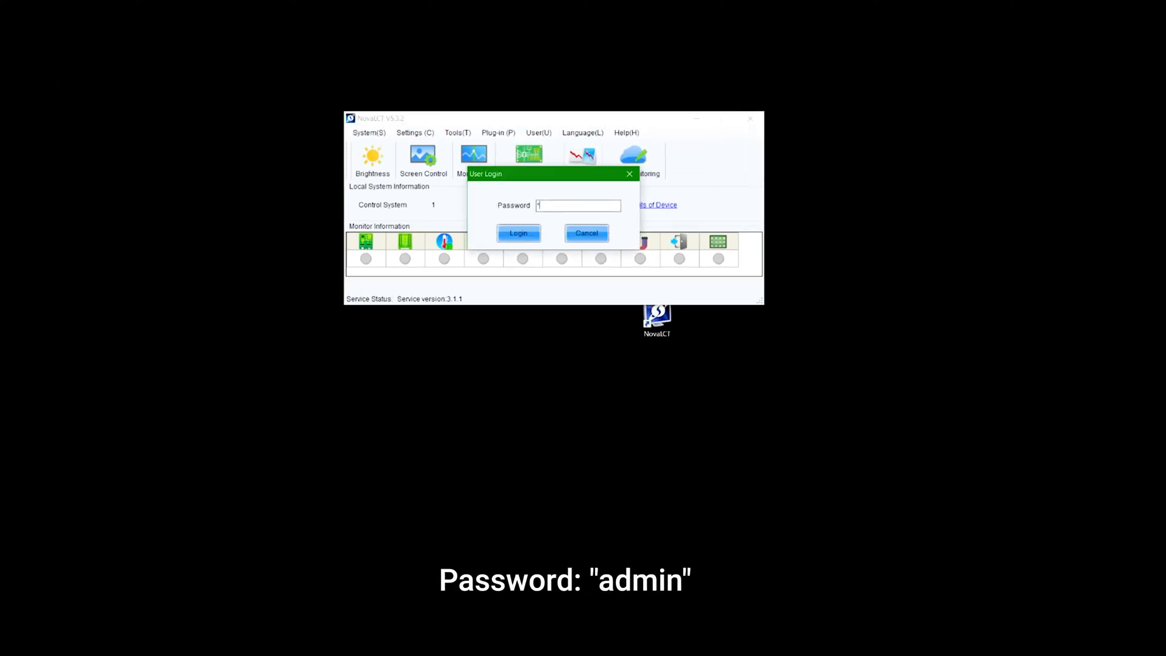
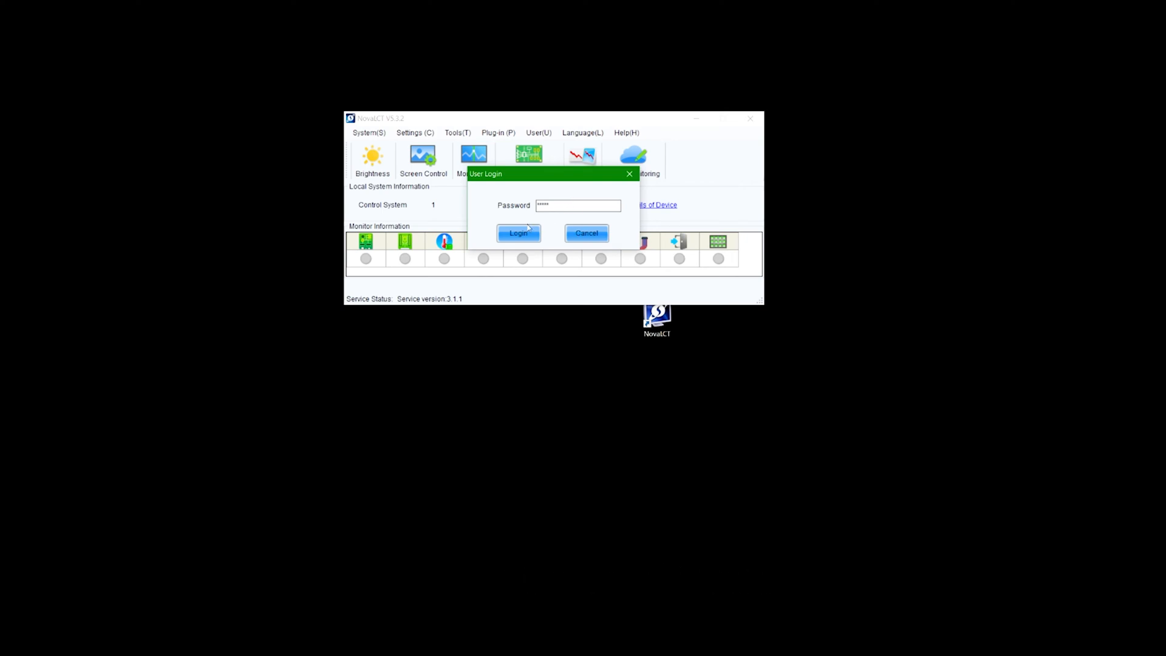
pyautogui.click(518, 233)
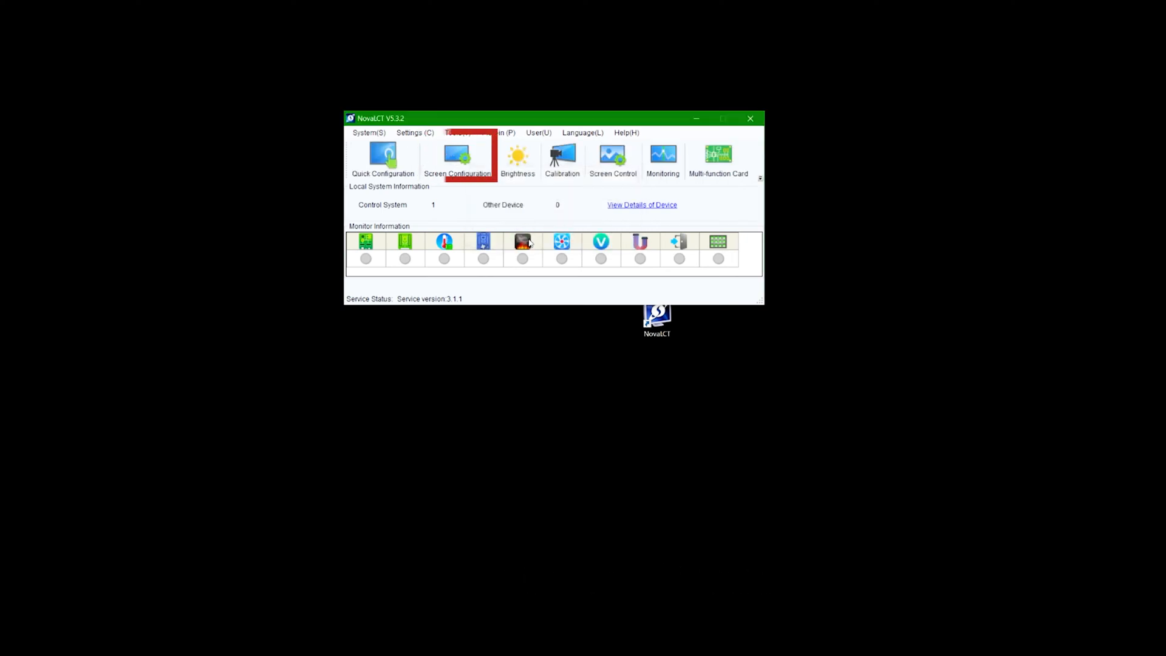
pyautogui.moveTo(458, 159)
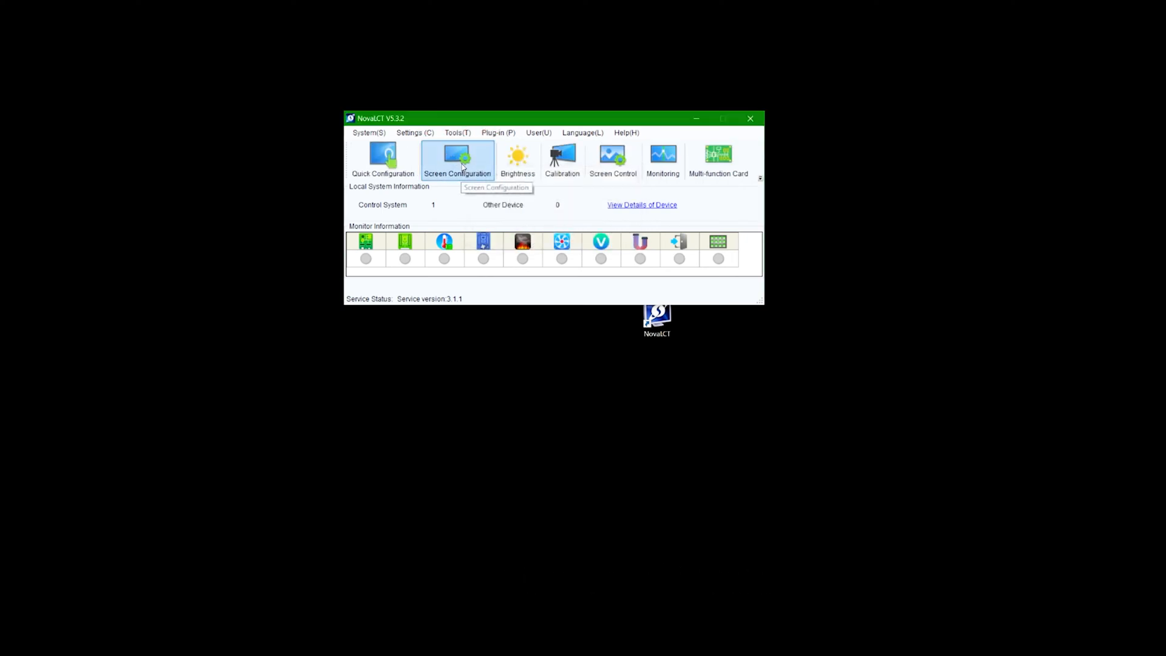
# Step: In Screen Configuration, restore factory defaults and read settings from the receiving card
pyautogui.click(457, 156)
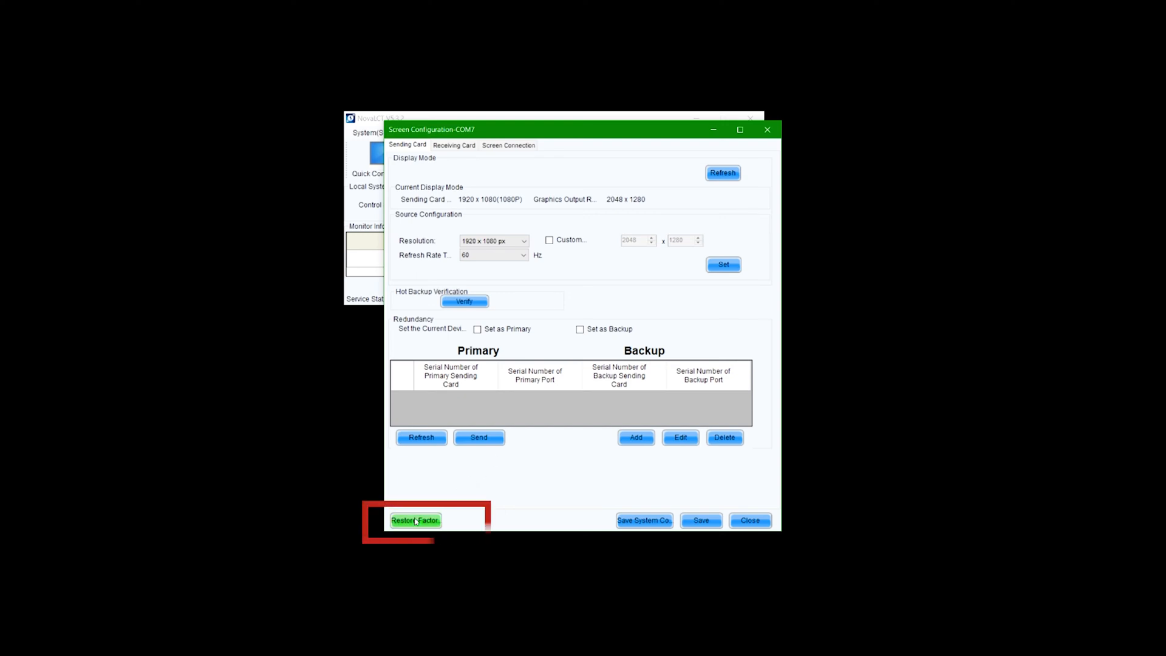
pyautogui.click(454, 145)
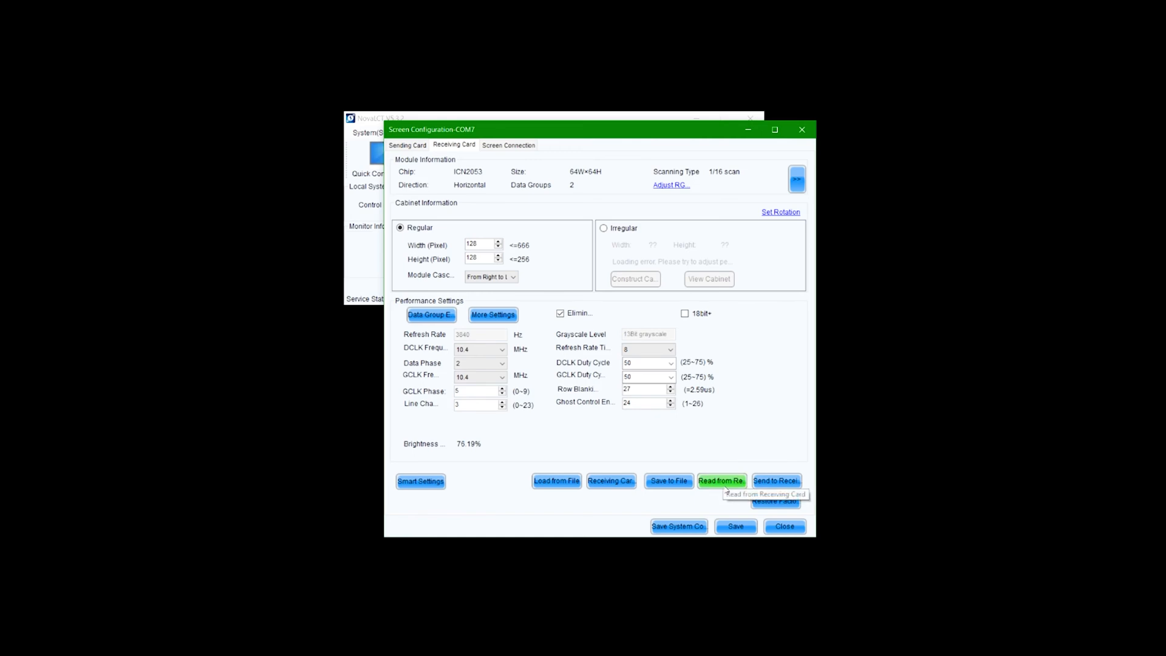
pyautogui.click(508, 144)
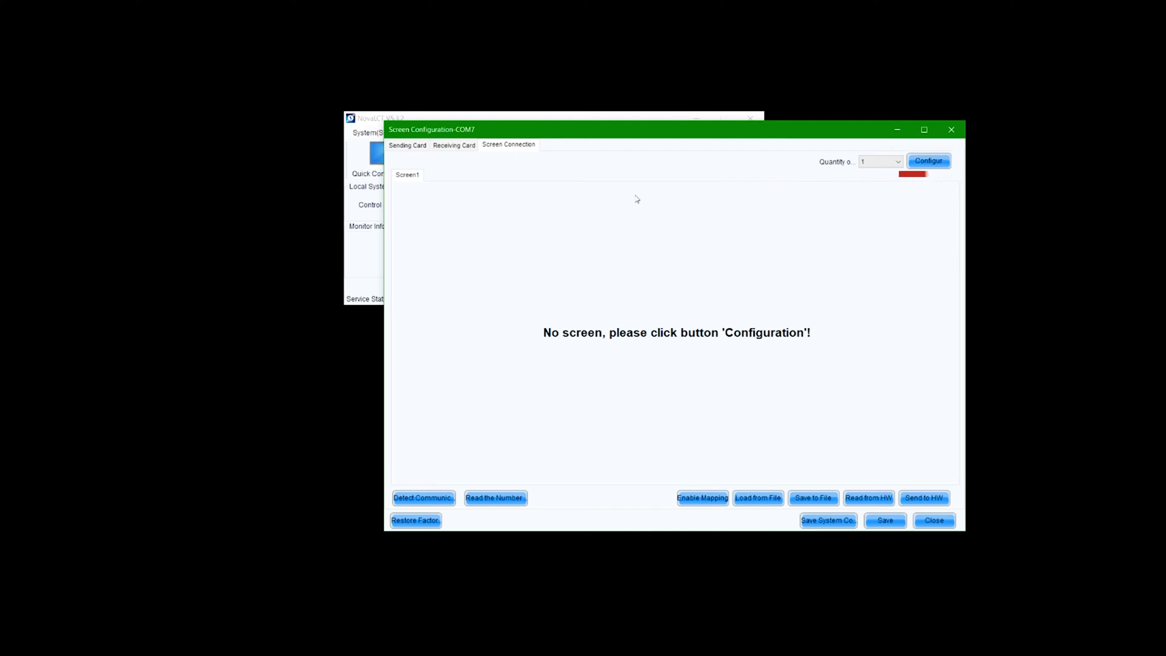
# Step: Configure Screen1's cabinet layout, entering 6 columns for the 128×128 receiving card grid
pyautogui.click(929, 161)
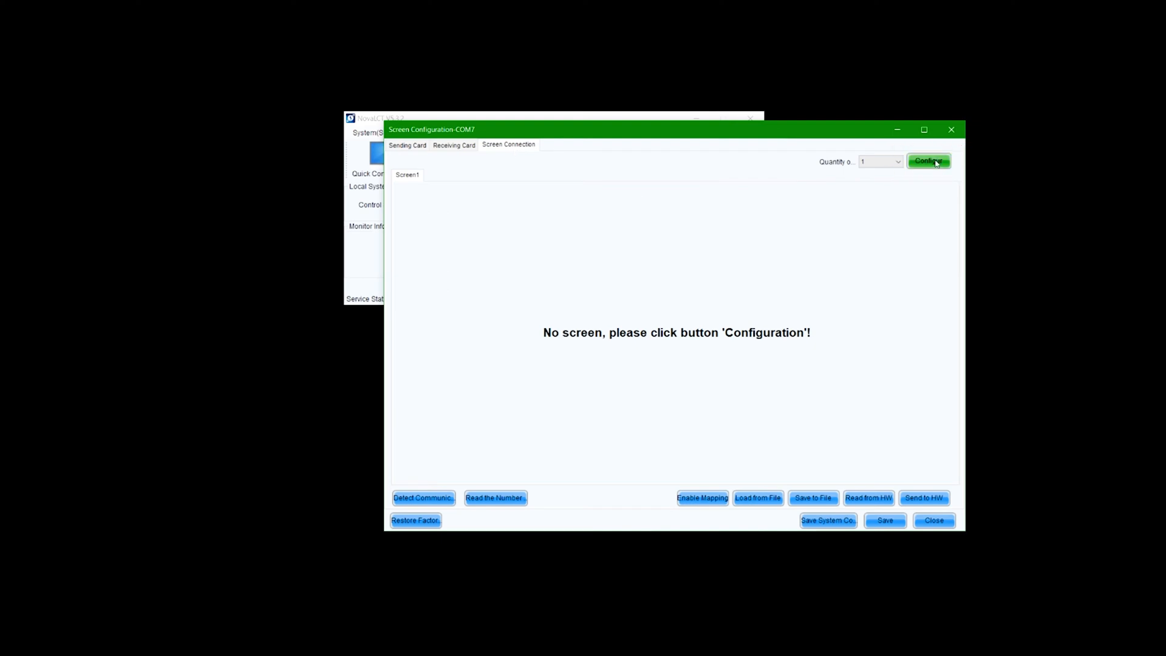
pyautogui.click(928, 161)
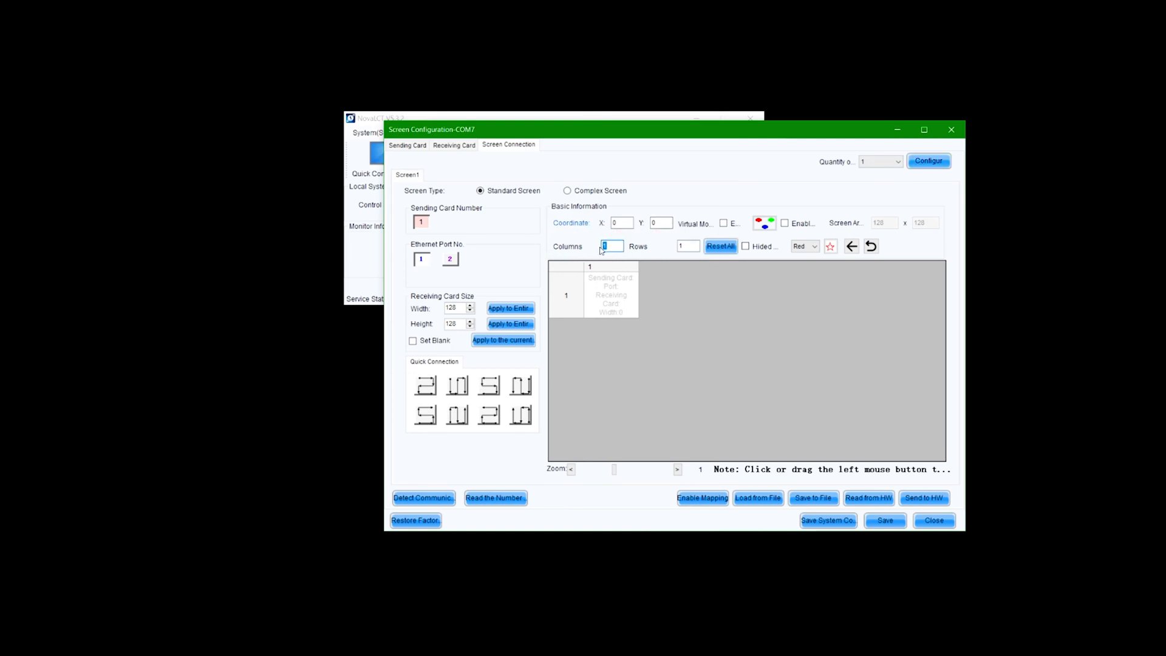
pyautogui.write('6')
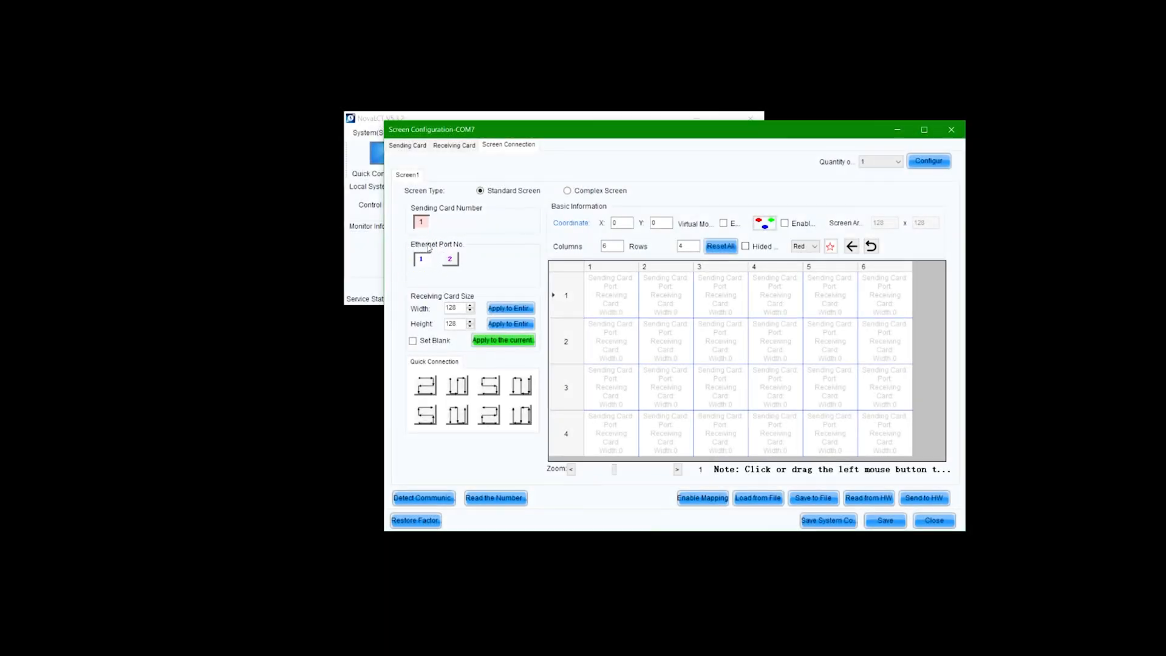
# Step: Drag a serpentine path from the bottom-left cell to number receiving cards 1–24
pyautogui.moveTo(610, 433); pyautogui.dragTo(666, 433)
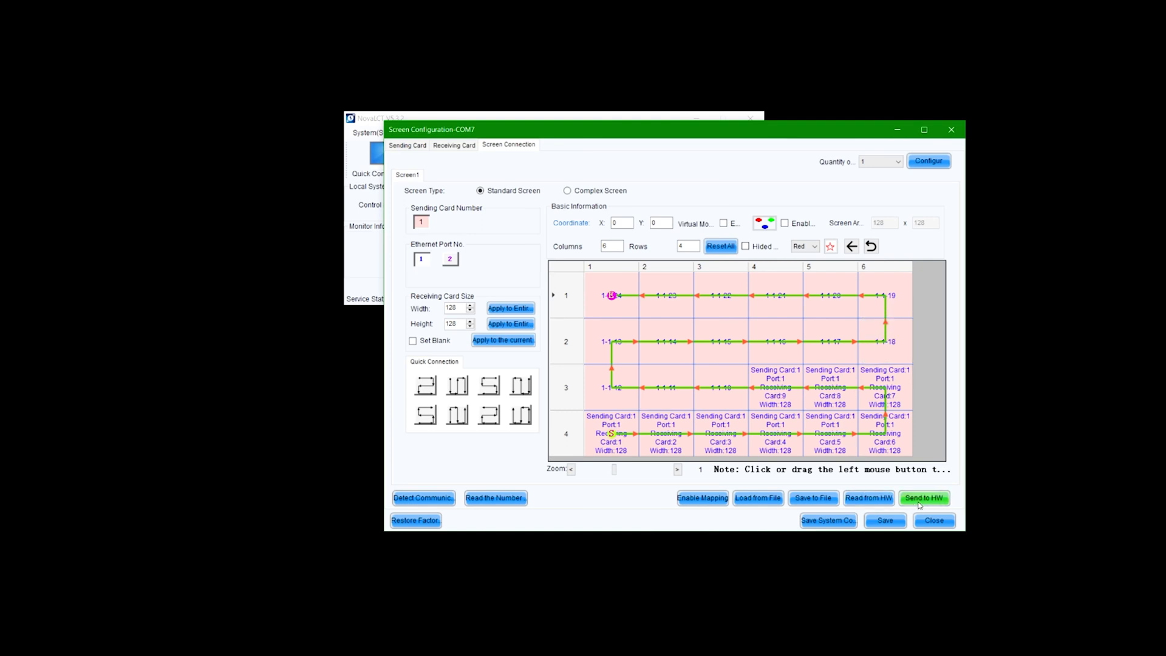
# Step: Send the 24-card mapping to hardware, save it there, and export a .scfg file
pyautogui.click(924, 498)
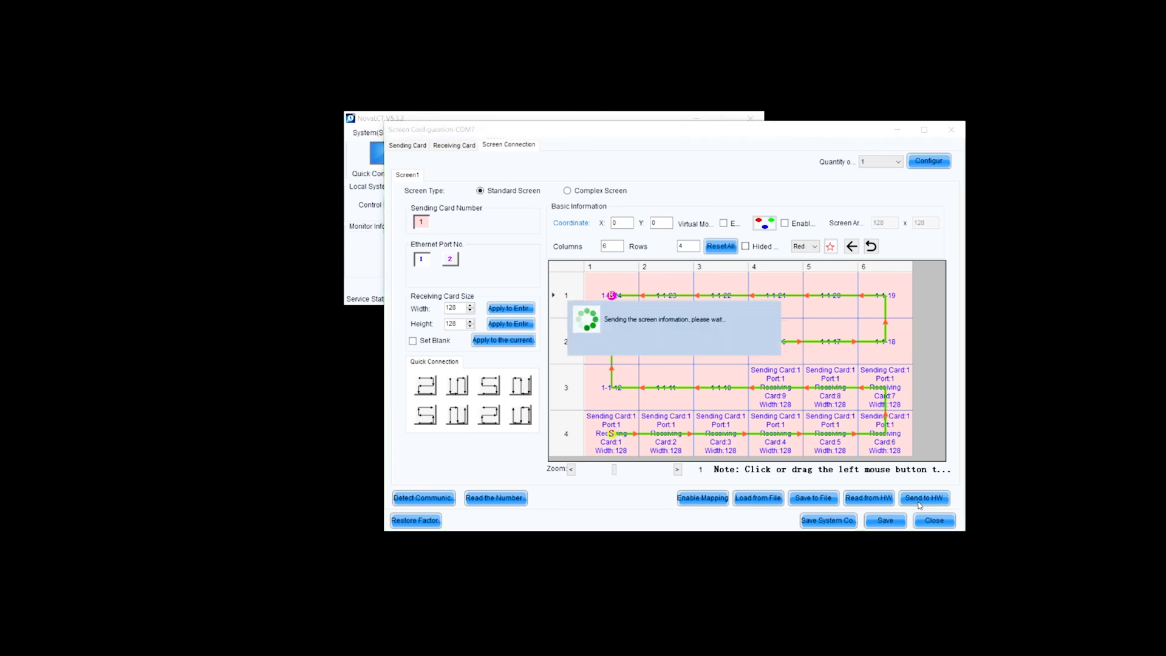
pyautogui.click(925, 498)
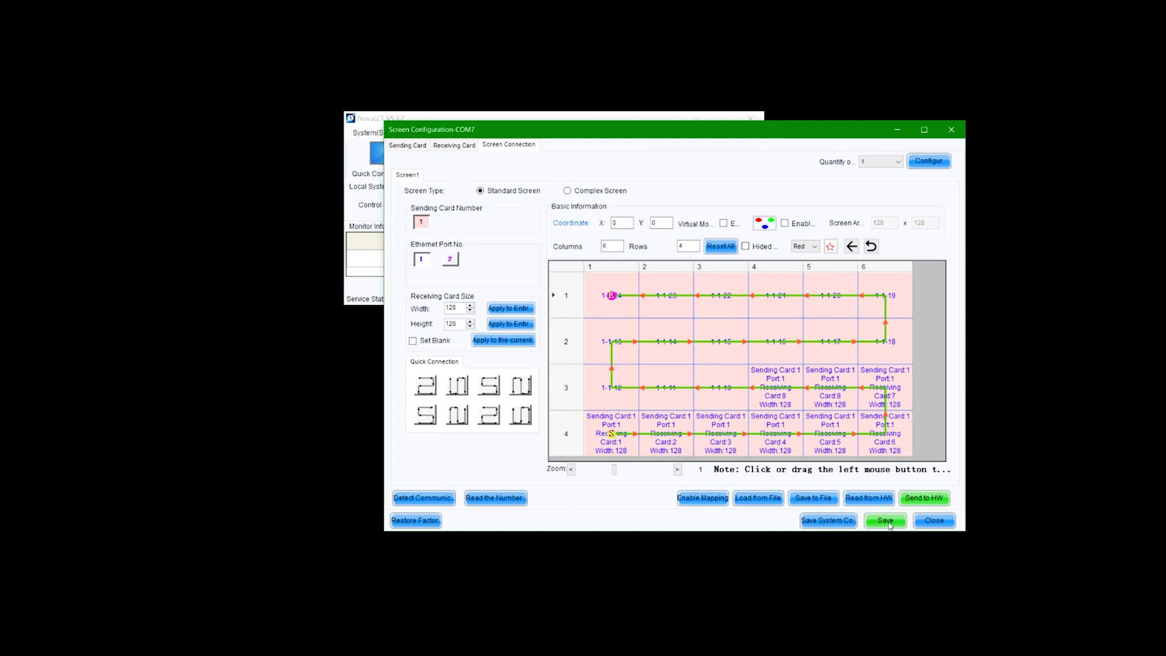
pyautogui.click(885, 520)
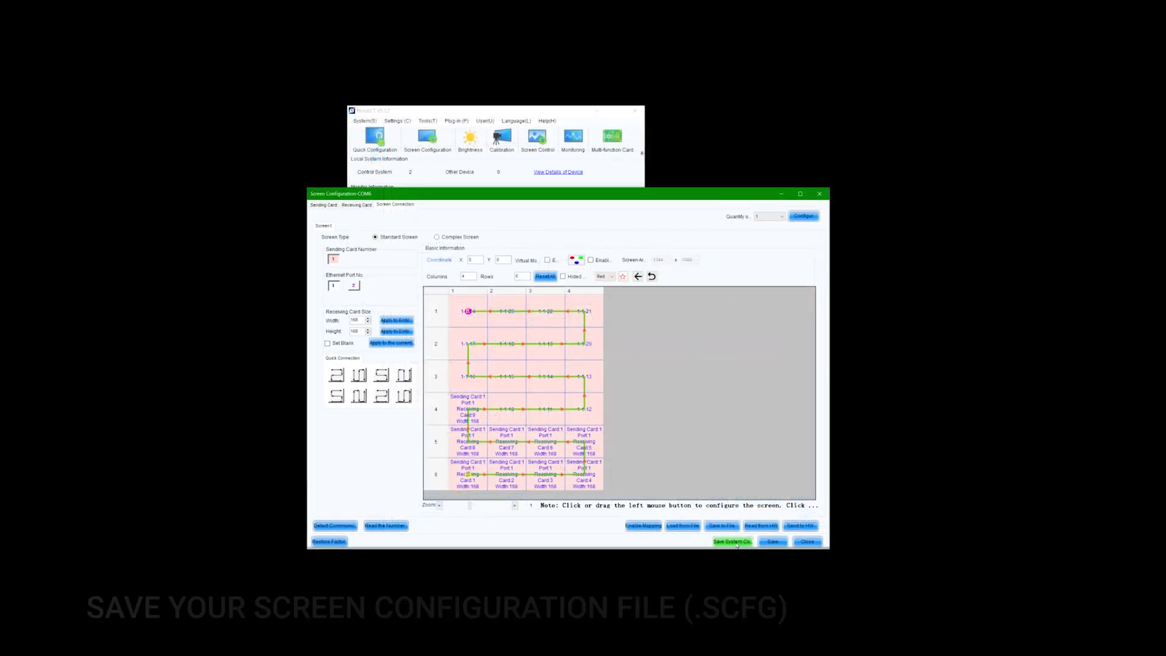
pyautogui.click(731, 541)
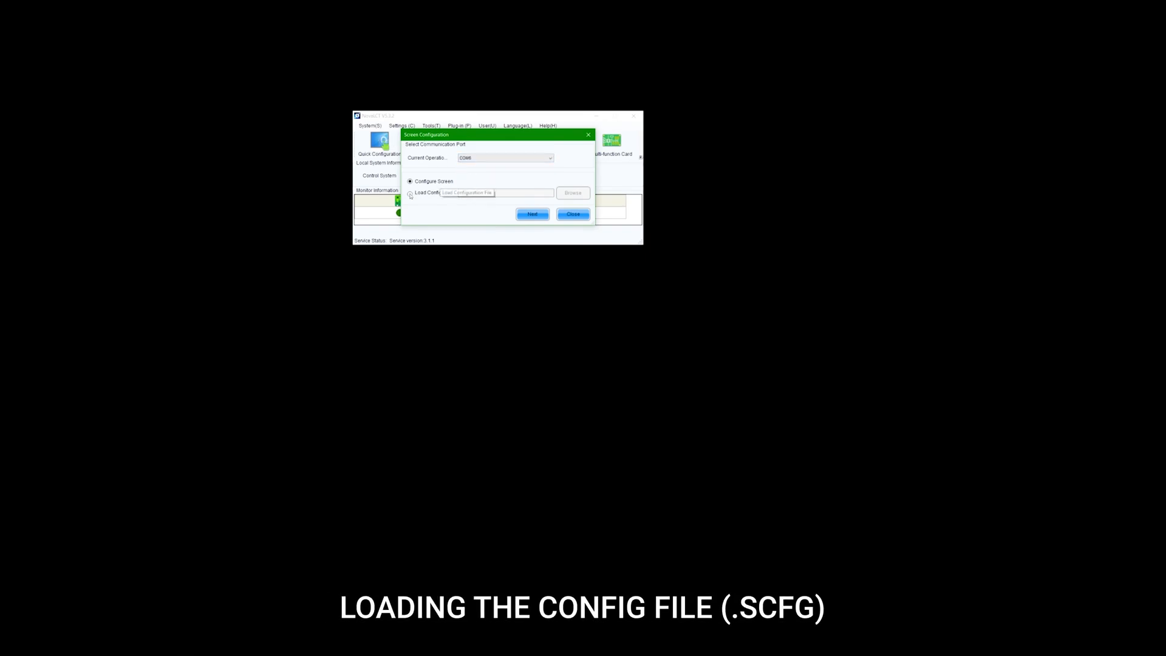
# Step: Load screen_config.scfg via Load Config and proceed to apply it
pyautogui.click(410, 193)
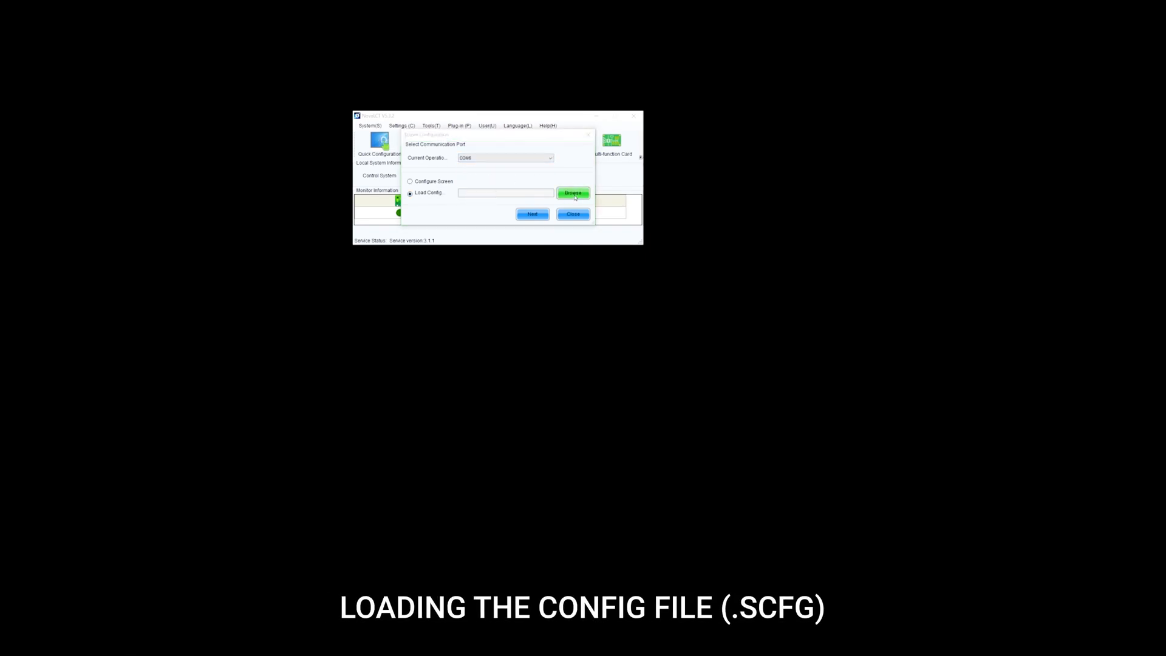
pyautogui.click(574, 194)
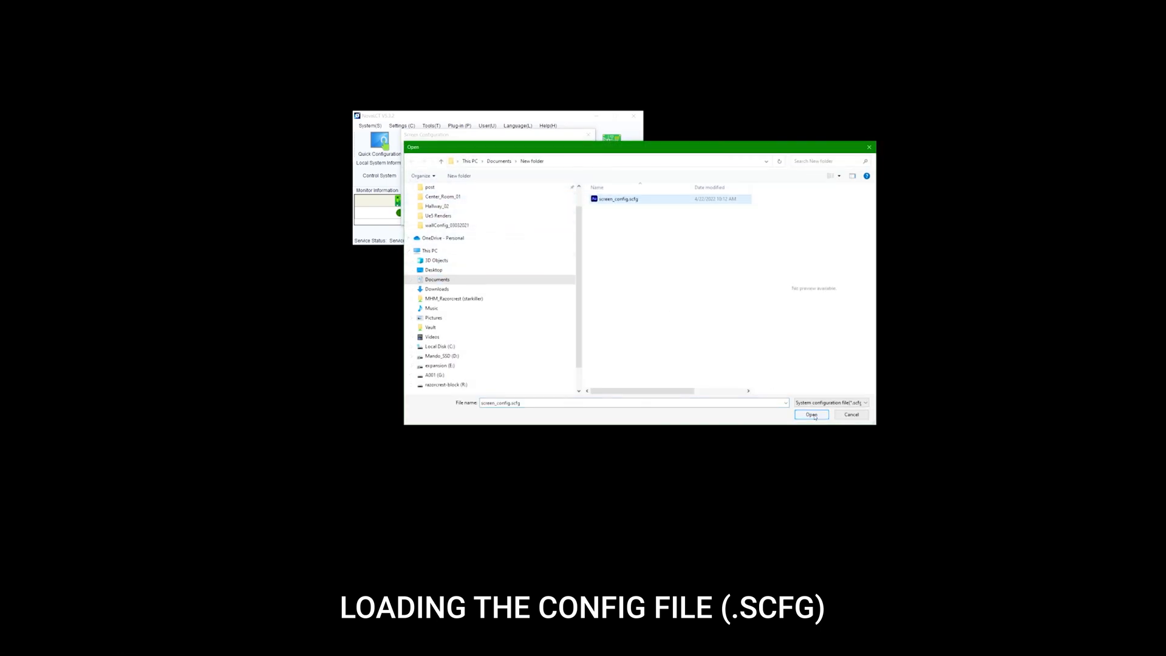
pyautogui.click(811, 414)
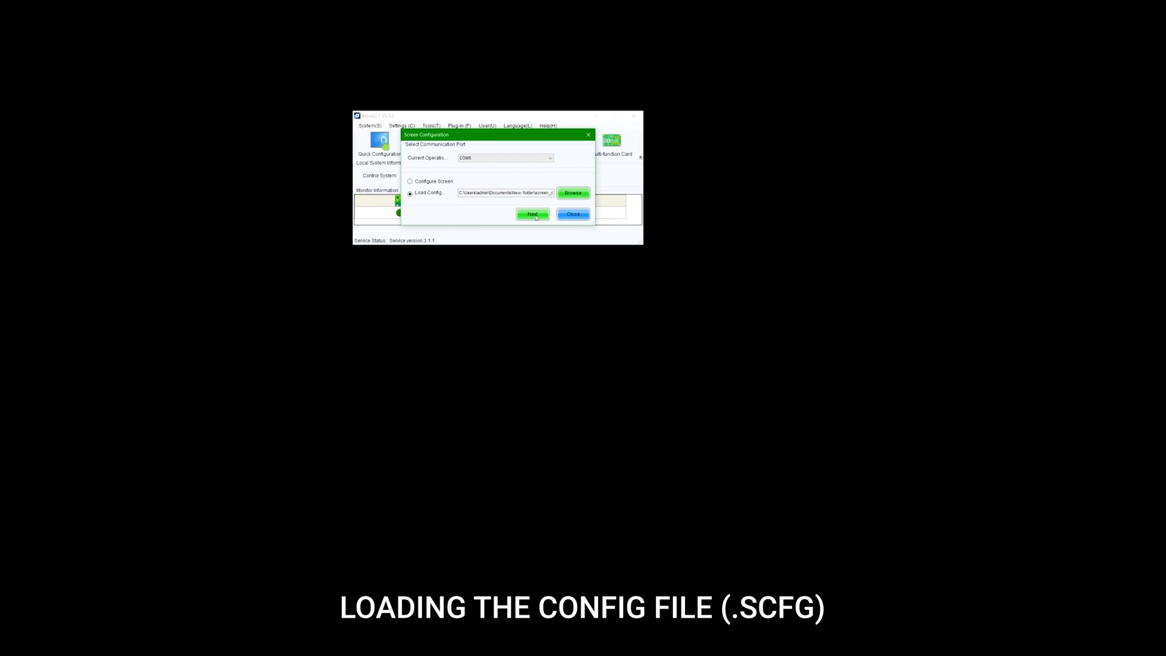
pyautogui.click(532, 214)
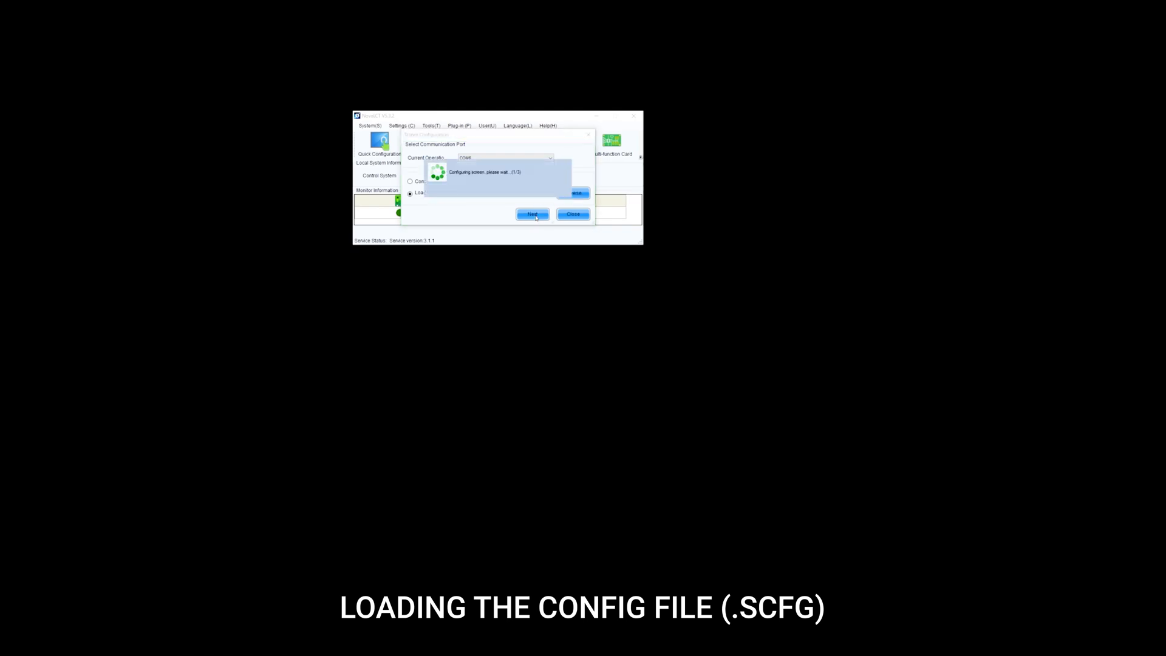